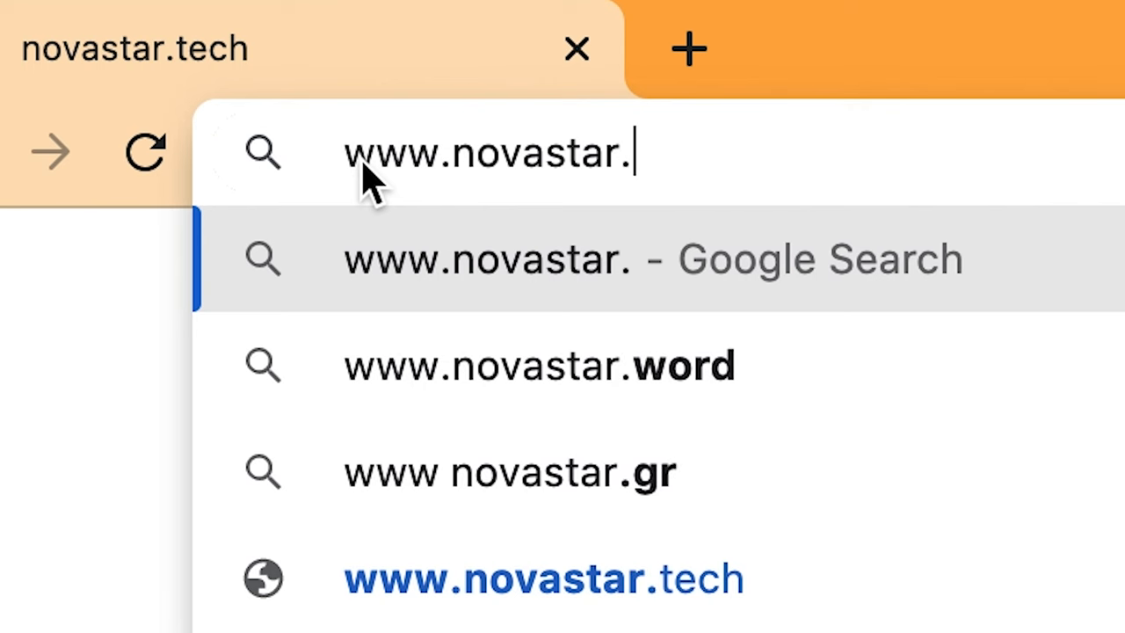
left_click(543, 579)
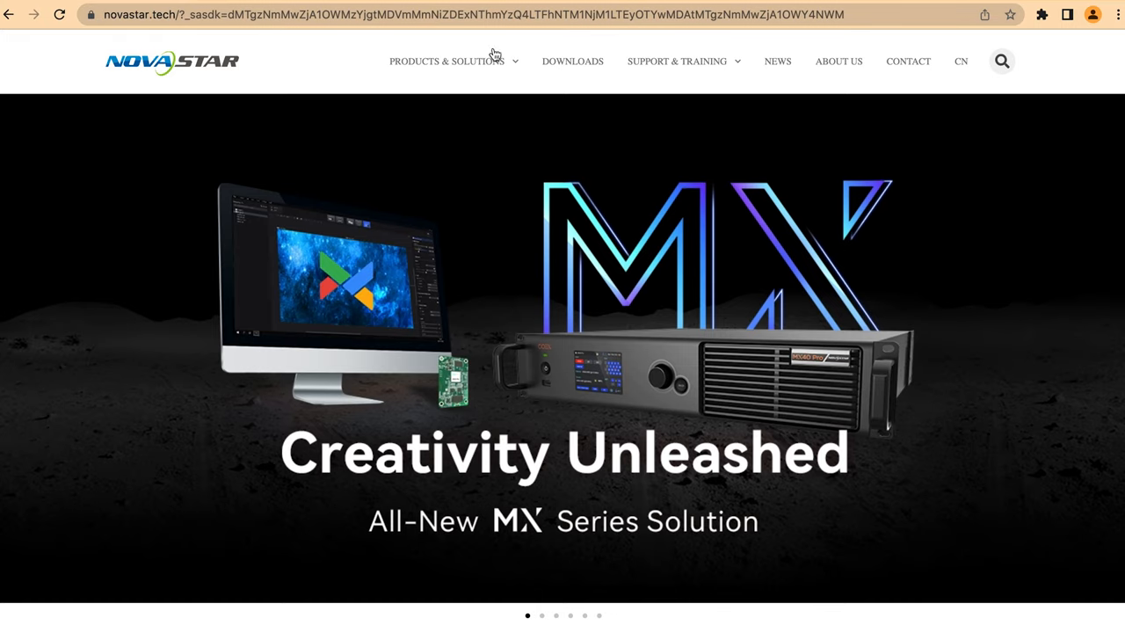
left_click(574, 60)
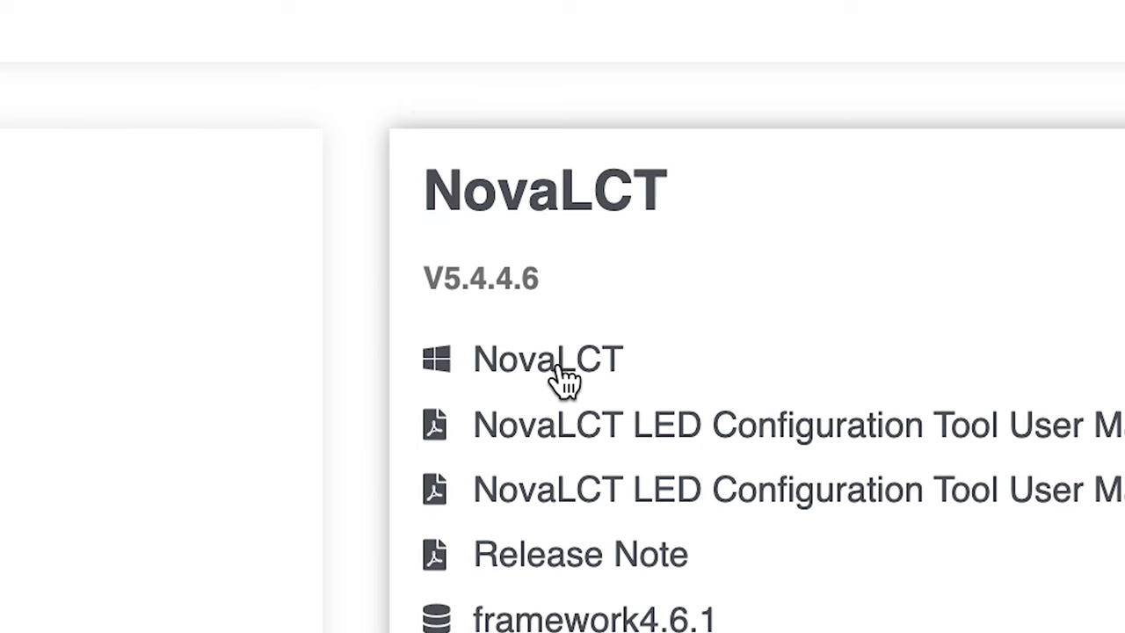
left_click(547, 359)
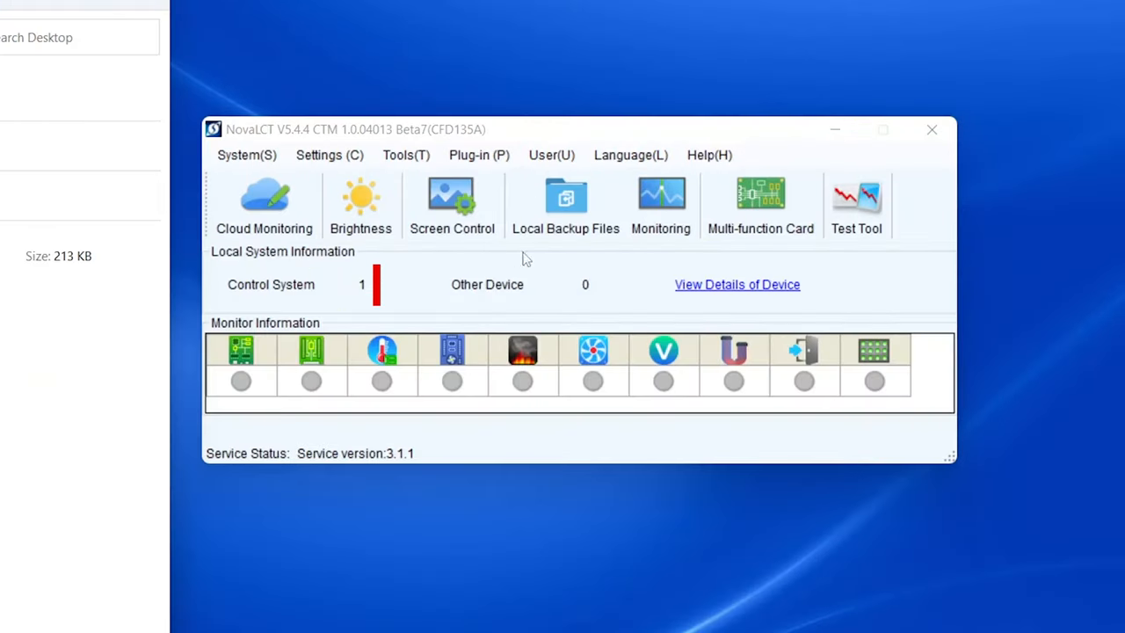
left_click(552, 154)
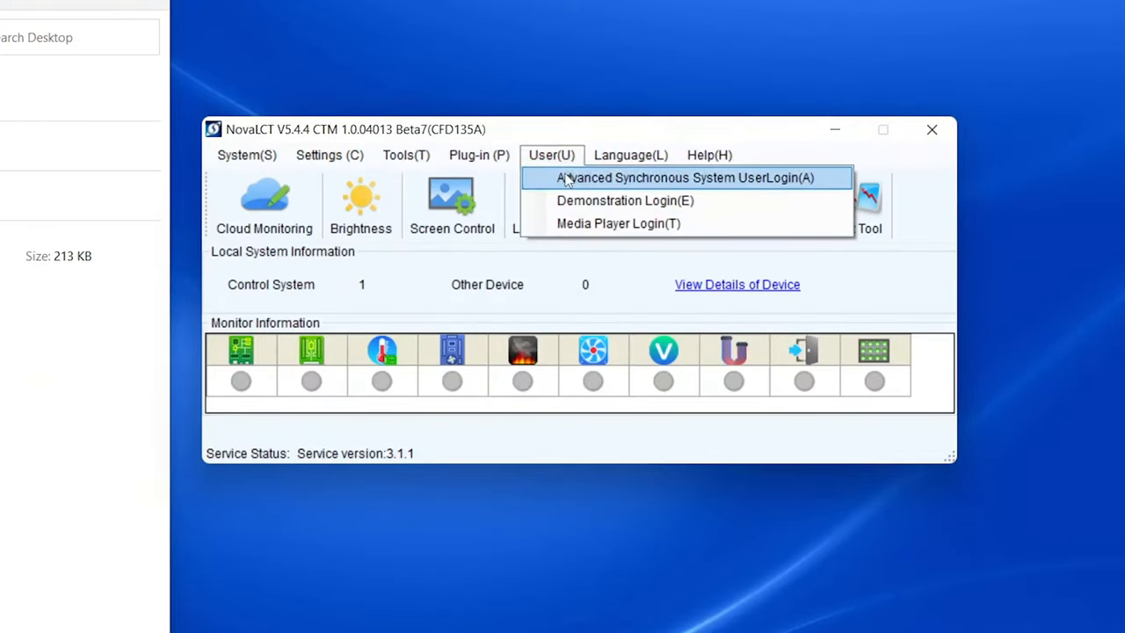
left_click(685, 178)
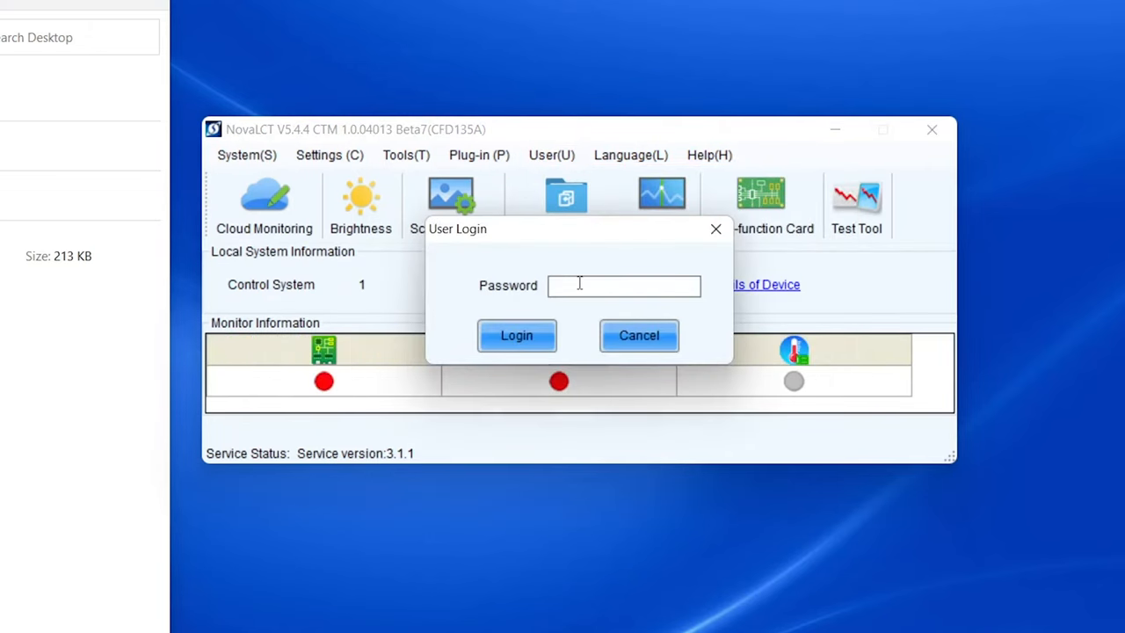
type("1")
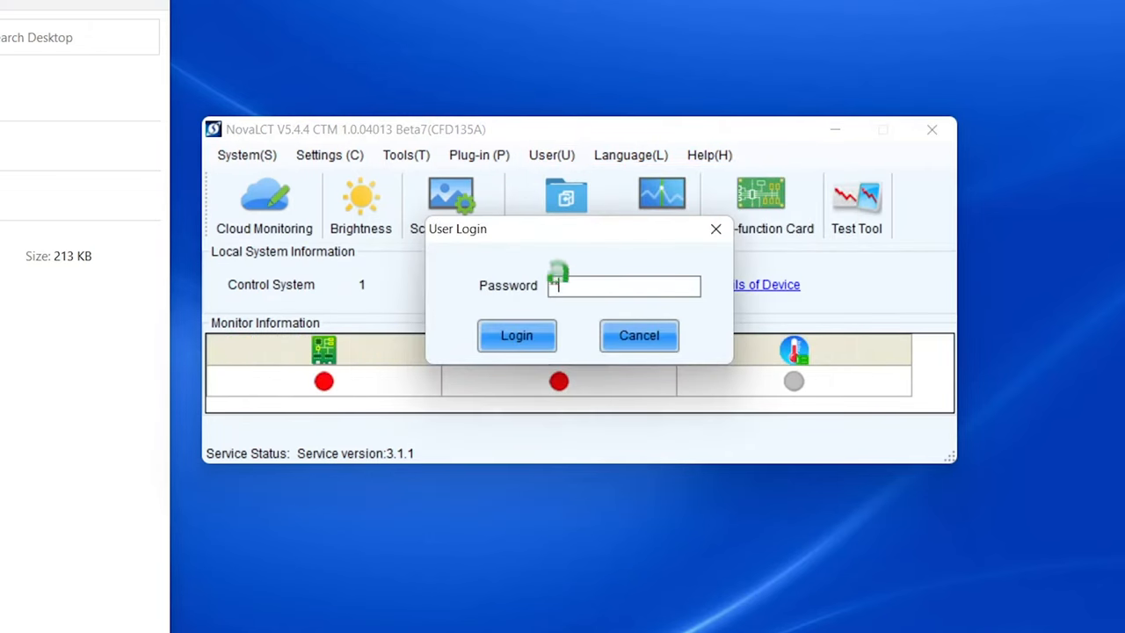
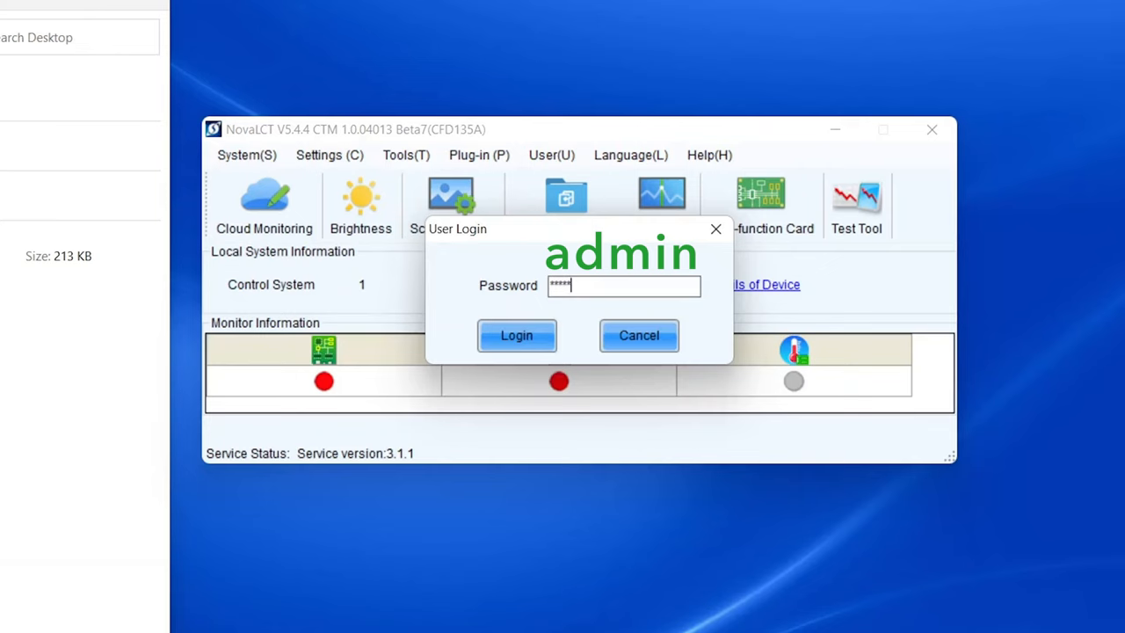
left_click(517, 334)
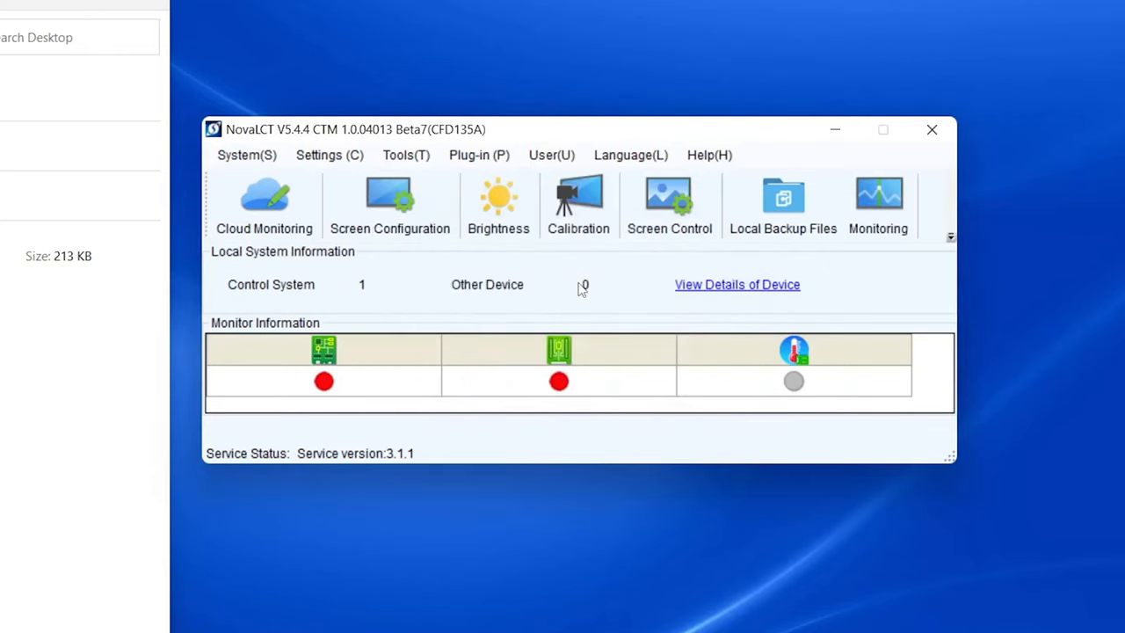
mouse_move(390, 202)
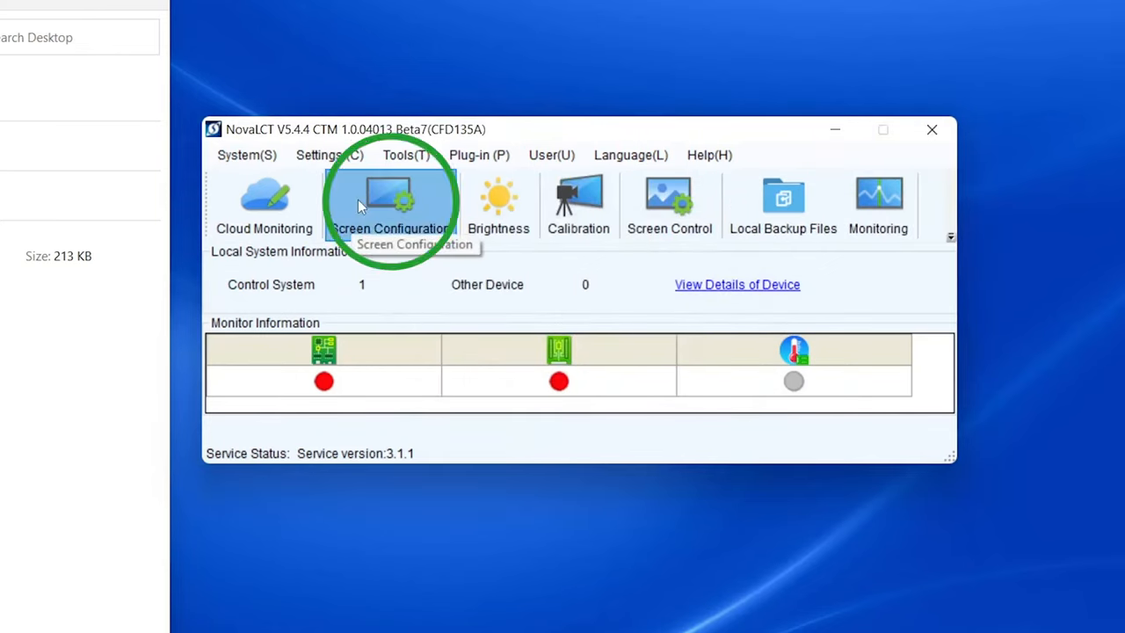
Enter Screen Configuration for the connected controller and show the Screen Connection layout.
left_click(391, 202)
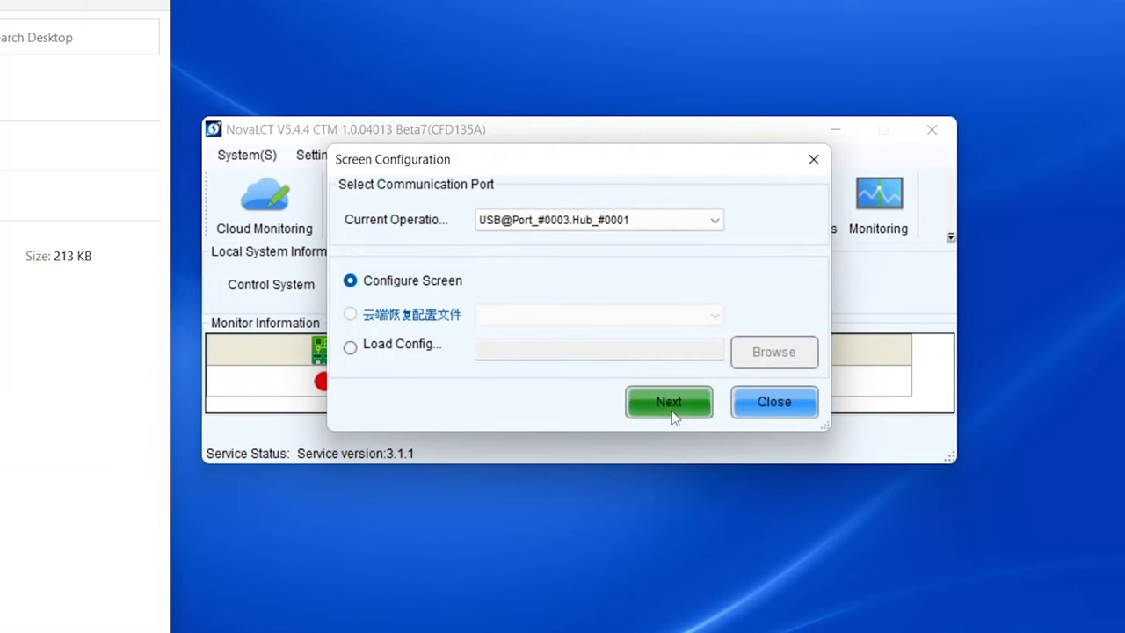
left_click(668, 401)
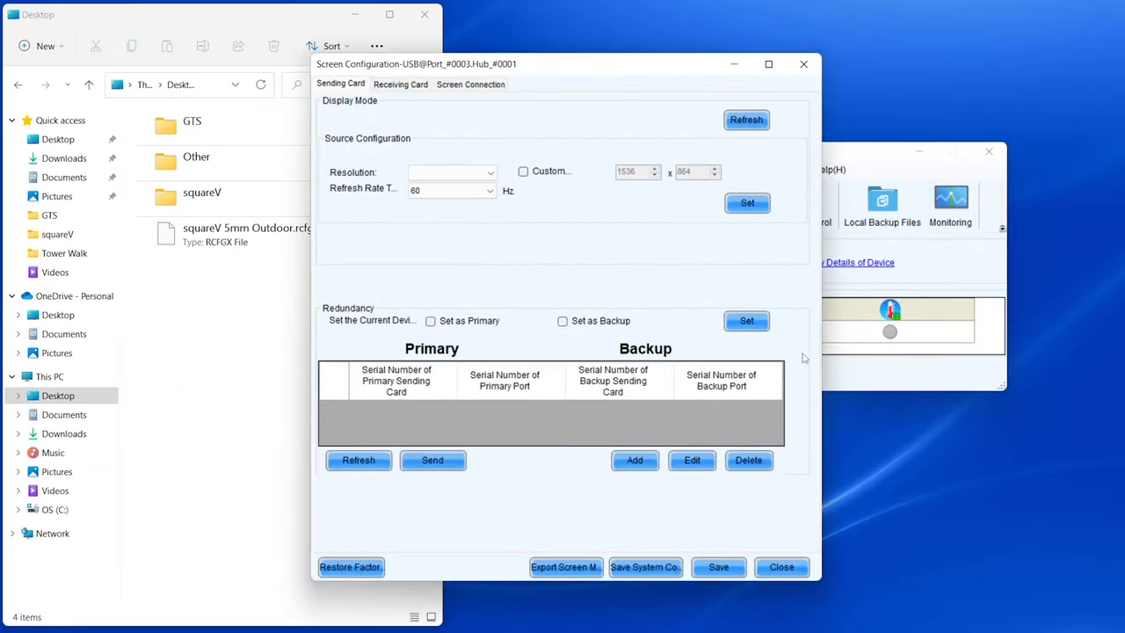
left_click(471, 85)
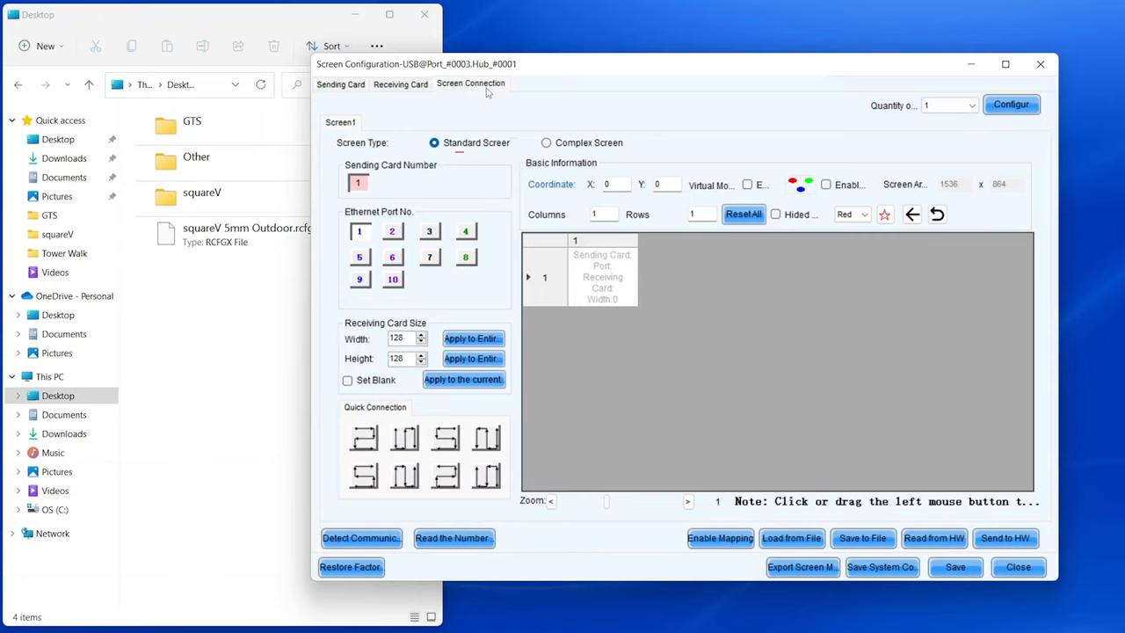
Map a 3-column by 2-row receiving card grid and send it to the hardware.
left_click(605, 215)
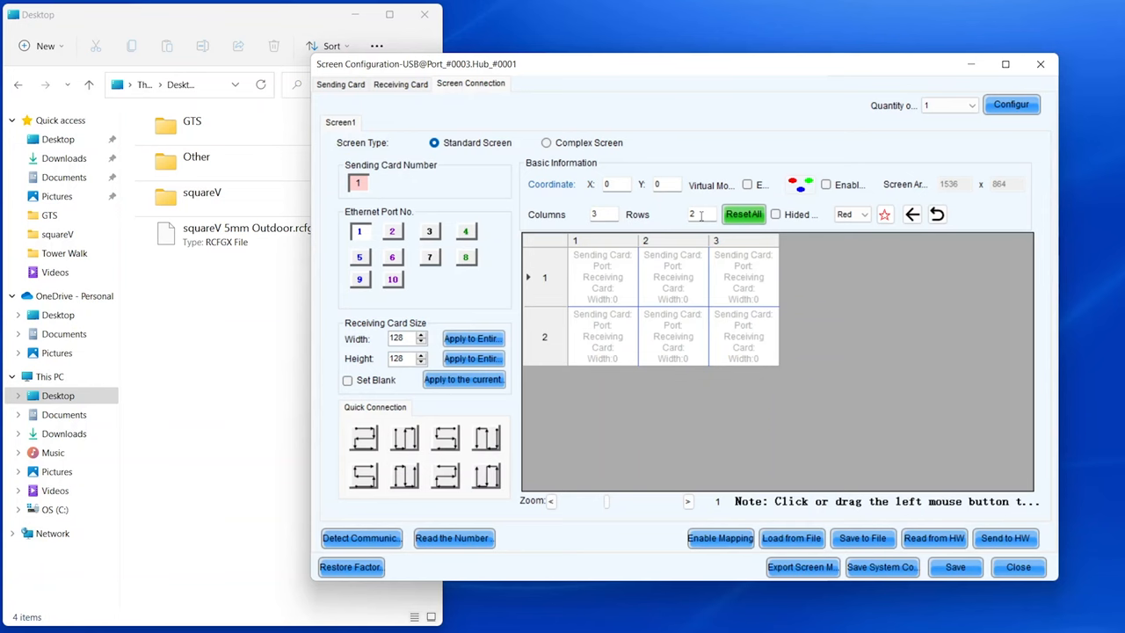
left_click(742, 278)
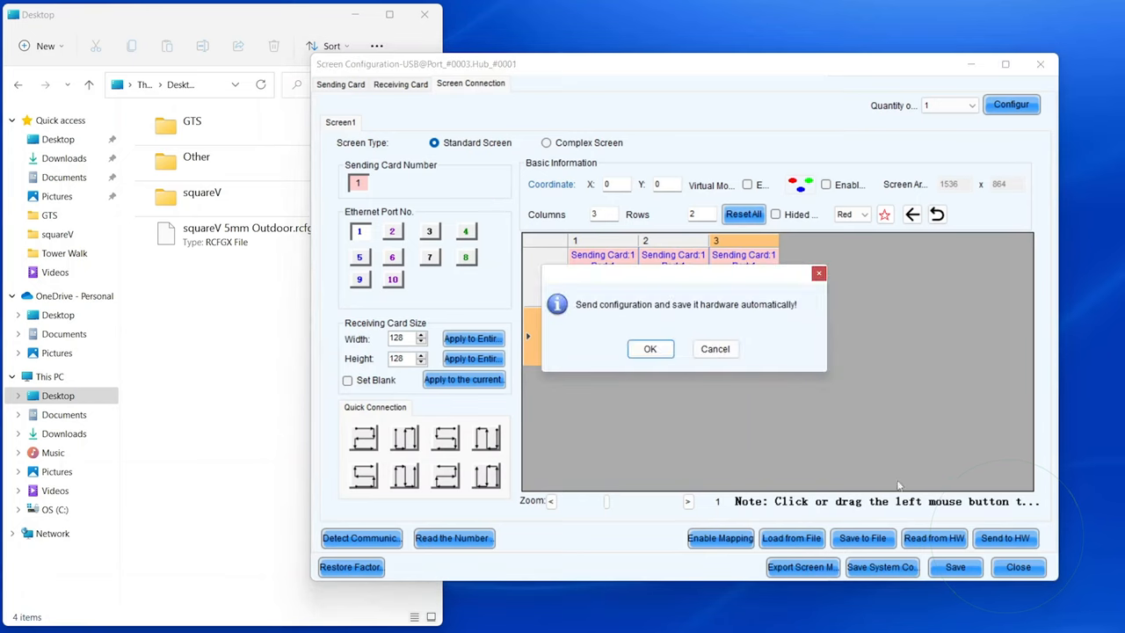
left_click(651, 348)
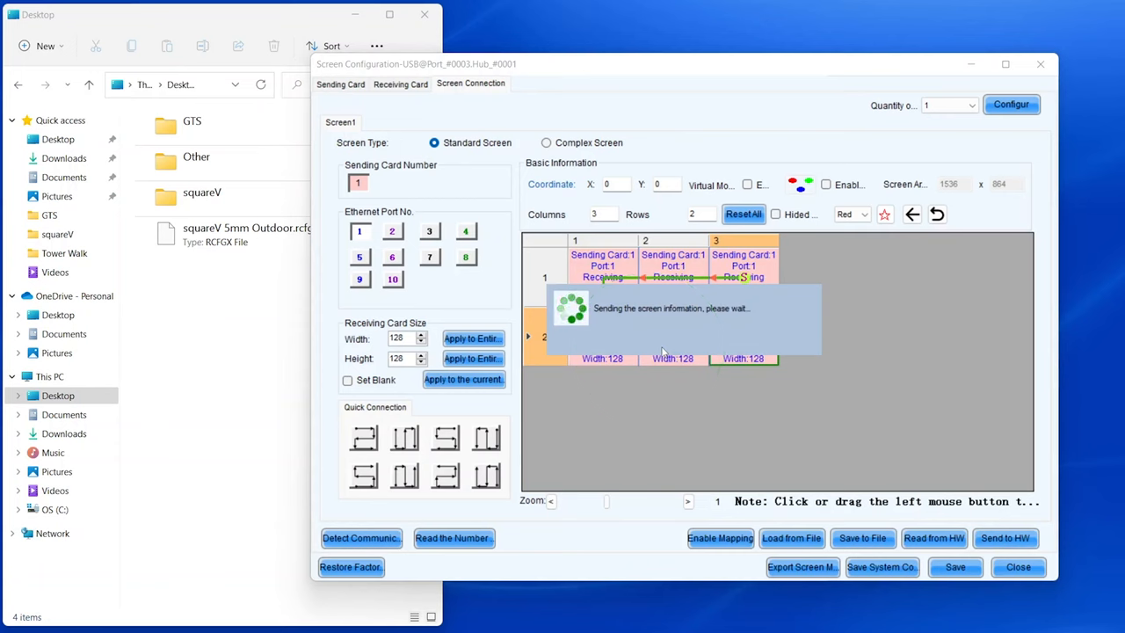